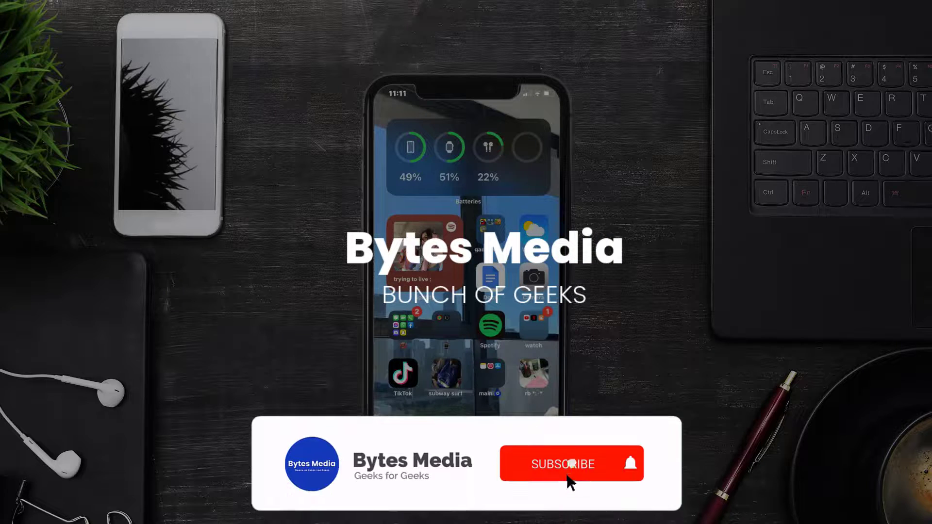
# Switch on cellular data for PA Lottery under Settings > Cellular
pyautogui.click(562, 464)
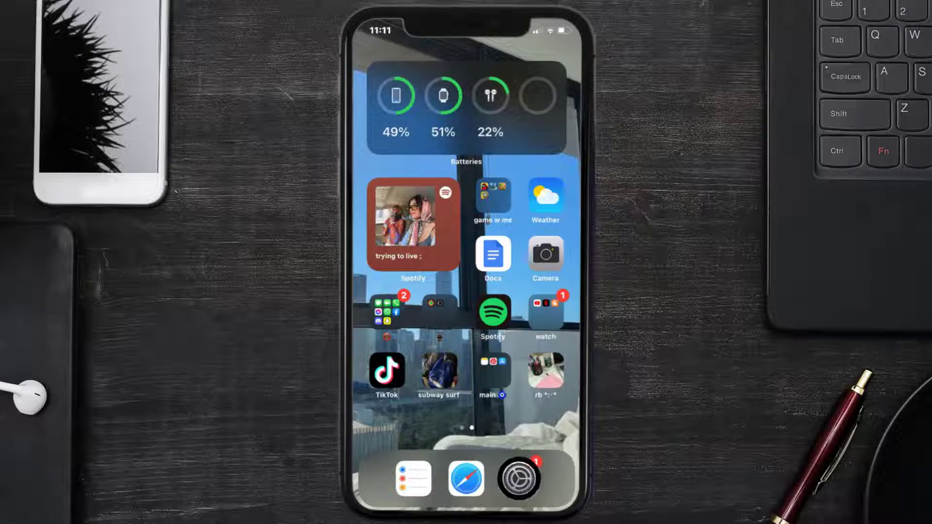
pyautogui.click(519, 477)
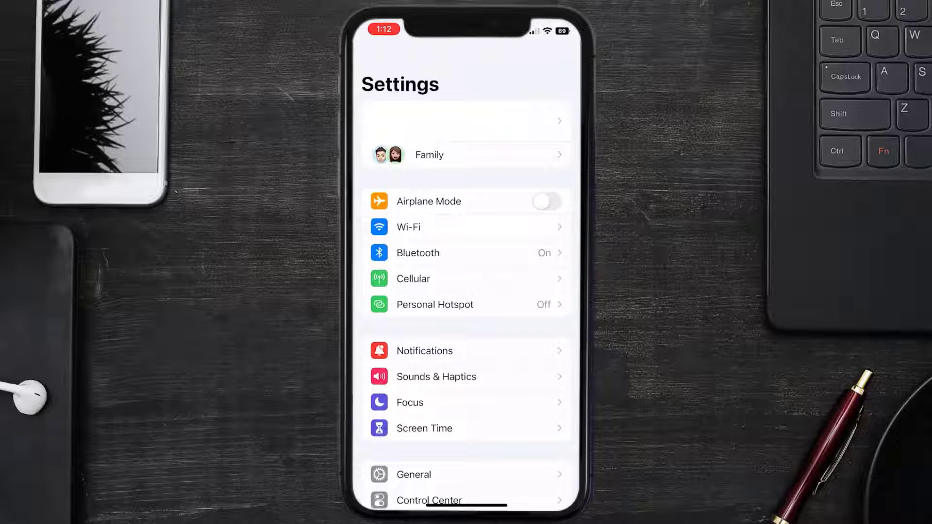
pyautogui.click(413, 278)
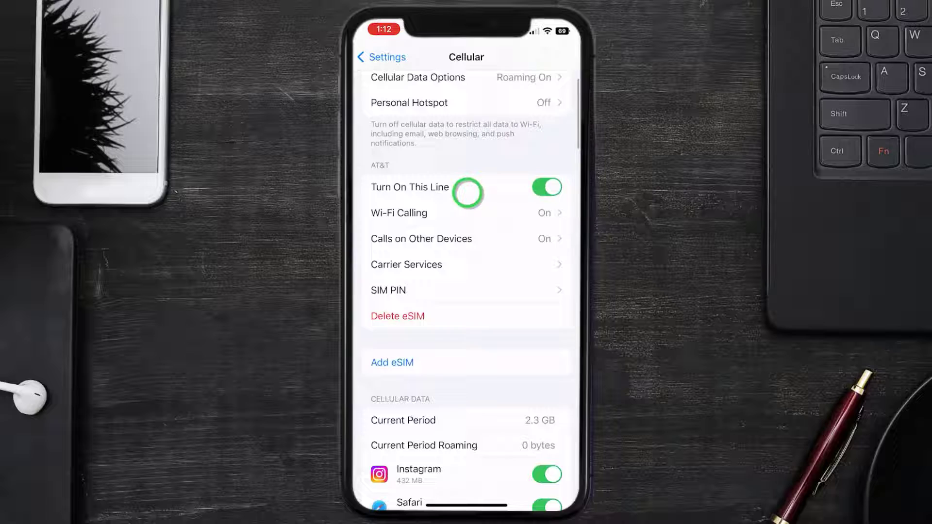
pyautogui.scroll(-3)
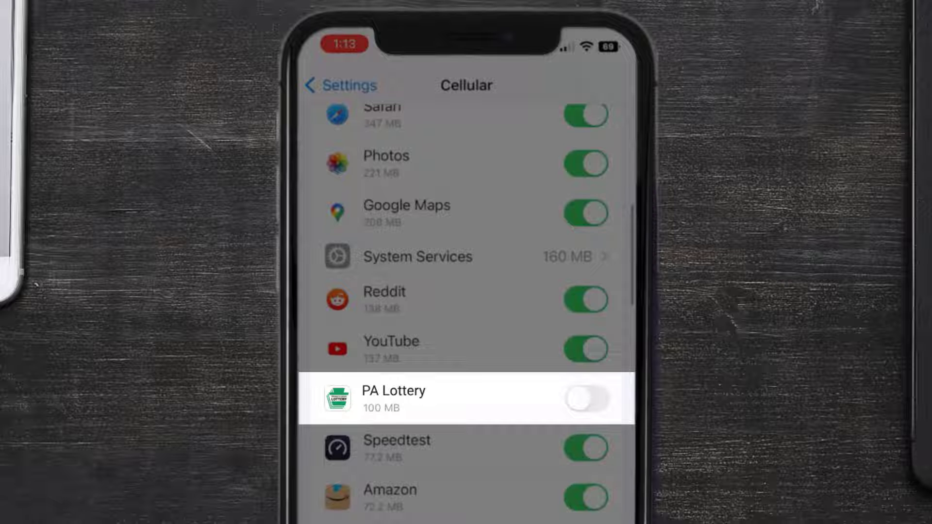
pyautogui.click(586, 399)
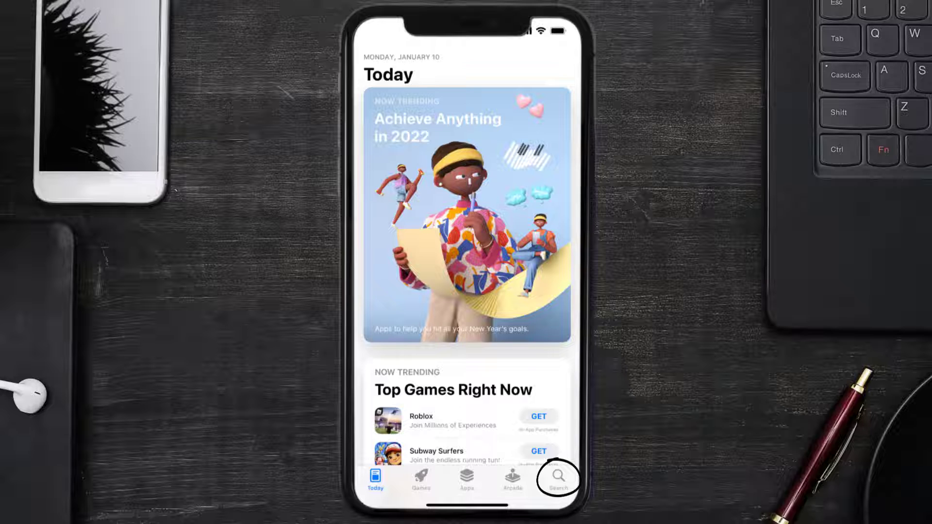
# Search the App Store and start the PA Lottery Official App update
pyautogui.click(558, 478)
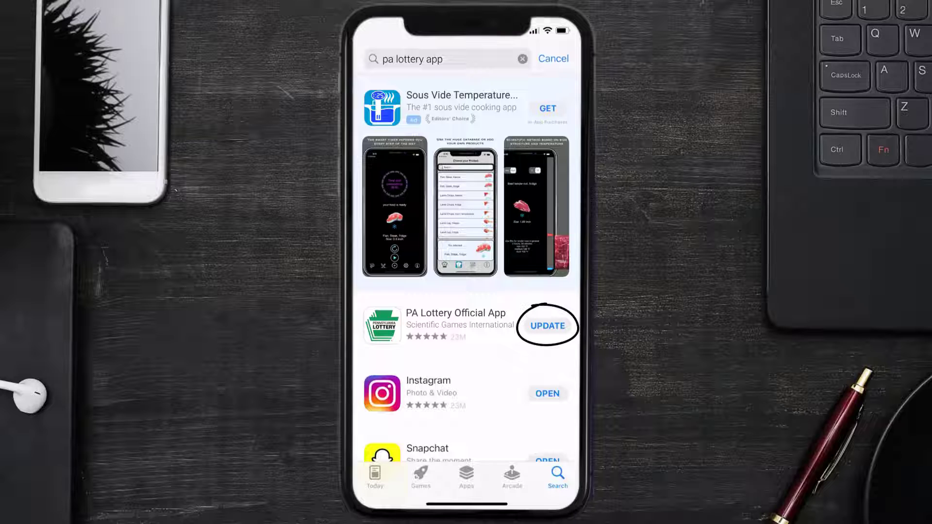
pyautogui.click(546, 326)
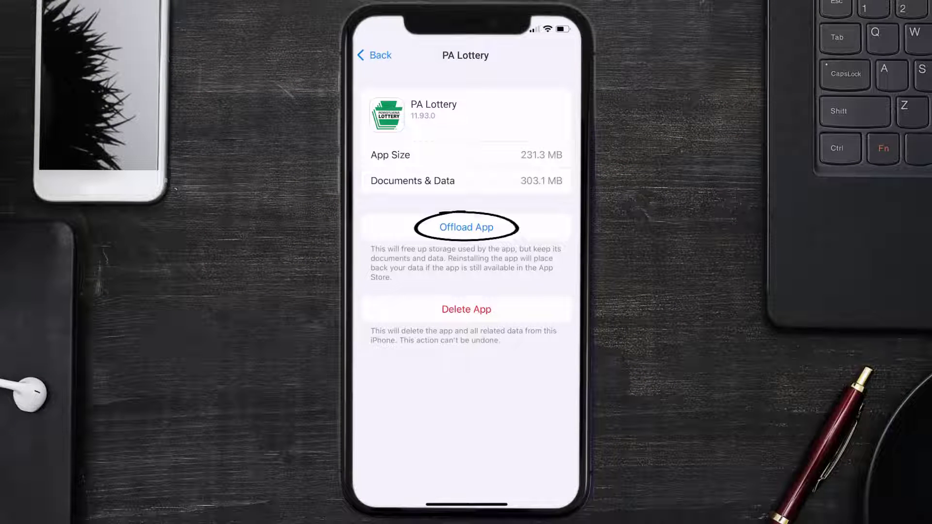
# Offload PA Lottery keeping its data, then reinstall it from iPhone Storage
pyautogui.click(466, 227)
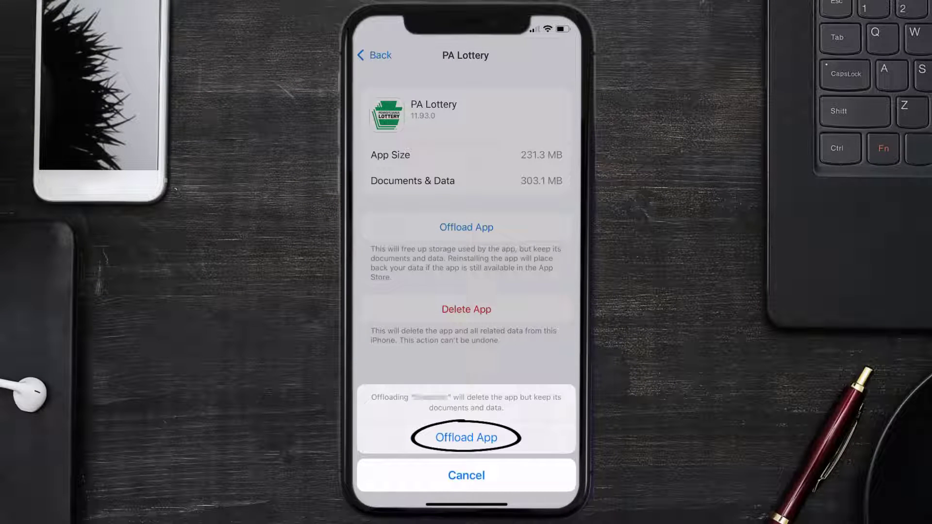
pyautogui.click(466, 438)
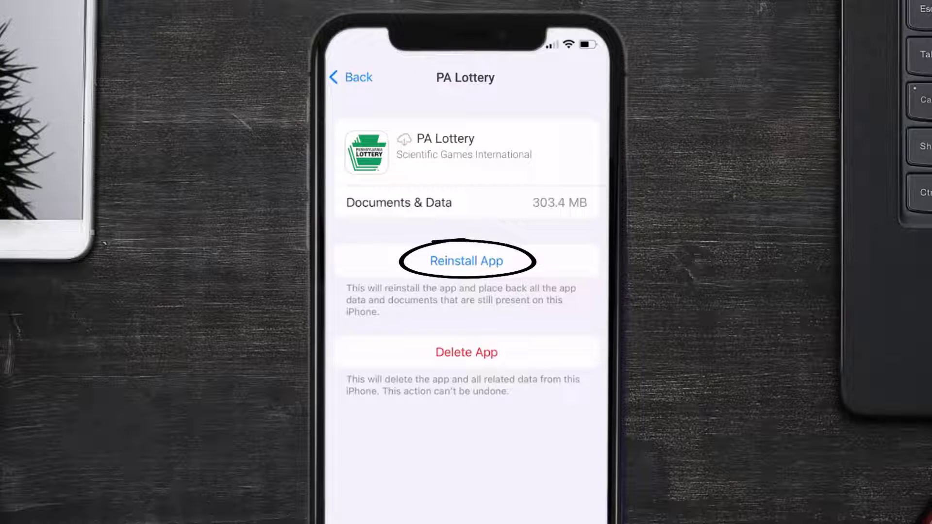
pyautogui.click(467, 262)
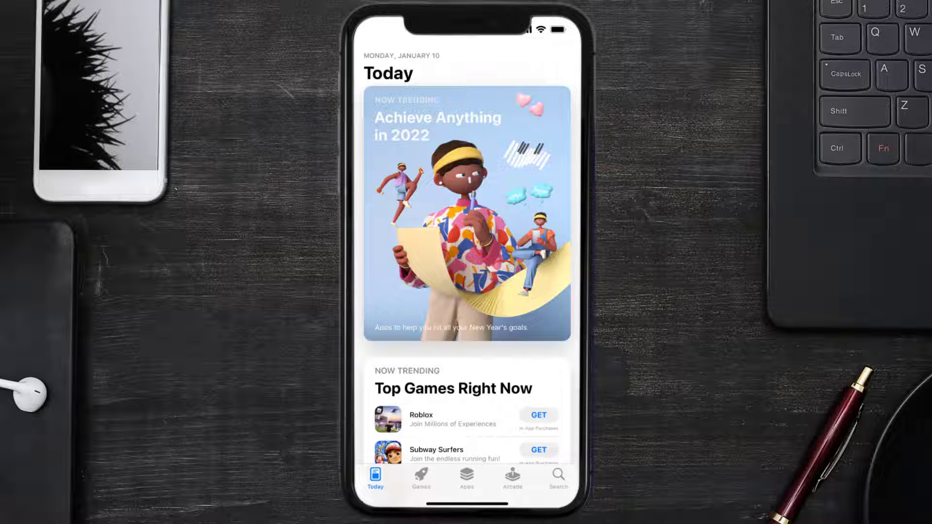
# Search 'pa lottery app' and get the PA Lottery Official App installed again
pyautogui.click(557, 476)
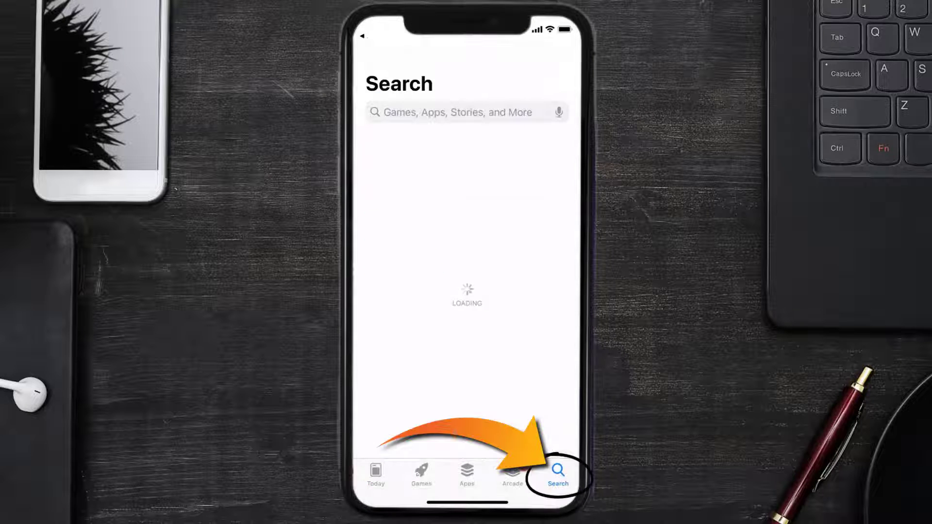
pyautogui.write('pa lottery app')
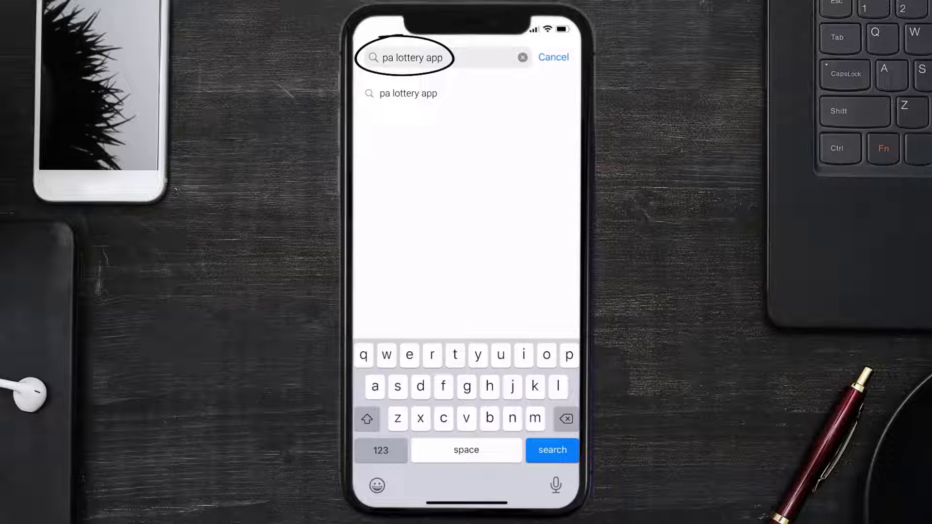
pyautogui.click(551, 450)
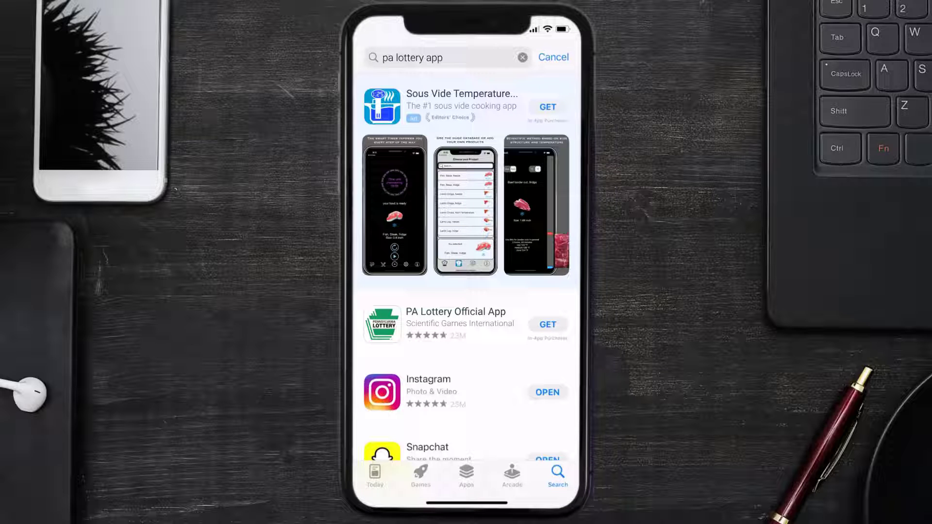
pyautogui.click(546, 325)
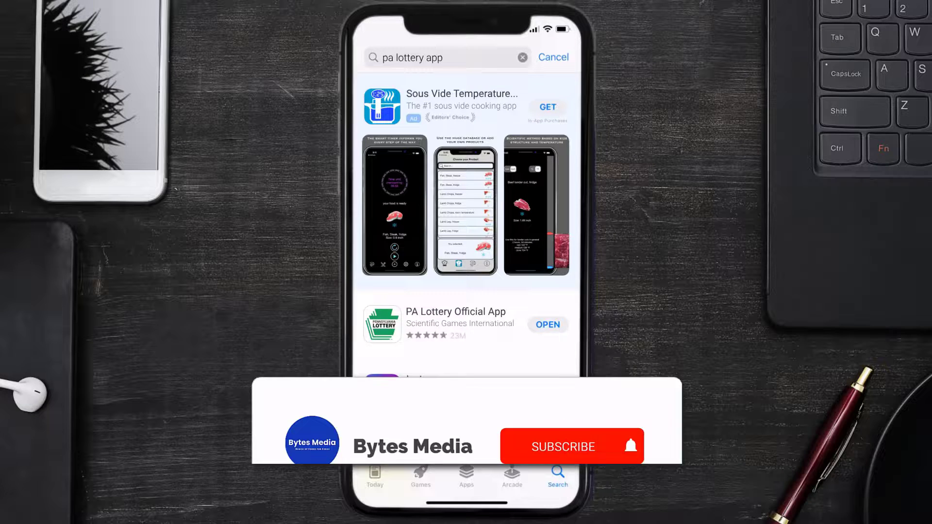
pyautogui.click(571, 447)
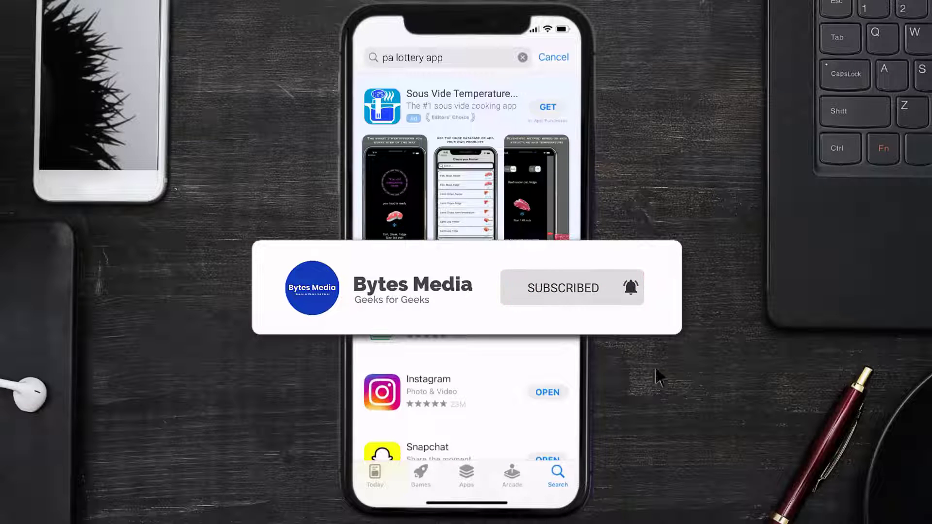